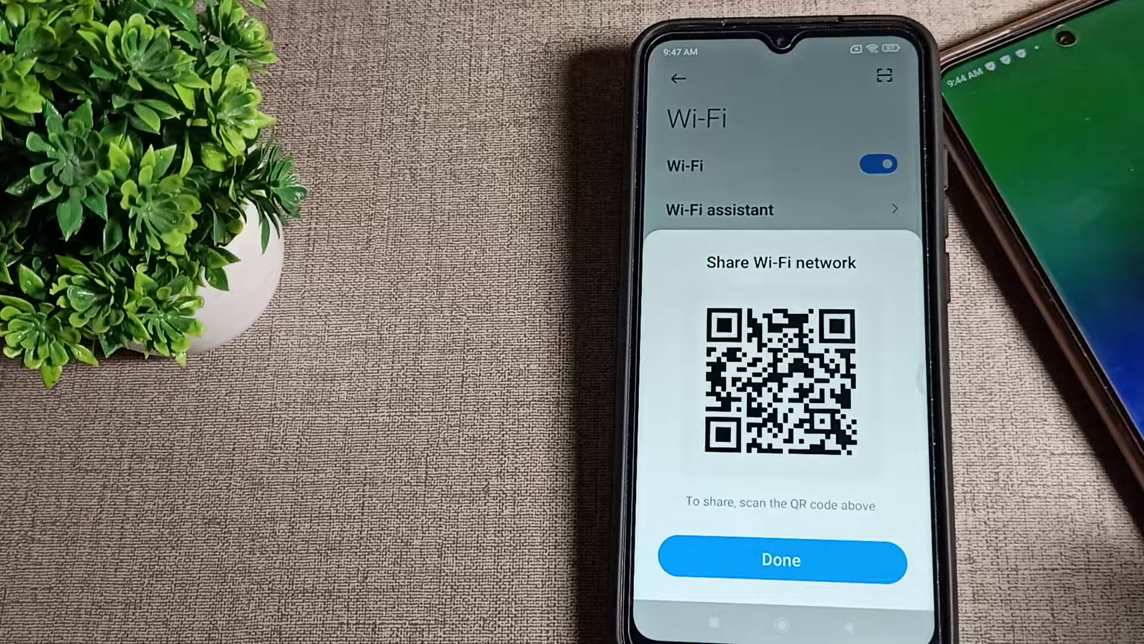
- Dismiss the Share Wi-Fi QR code sheet with Done, back to the Wi-Fi list
click(780, 560)
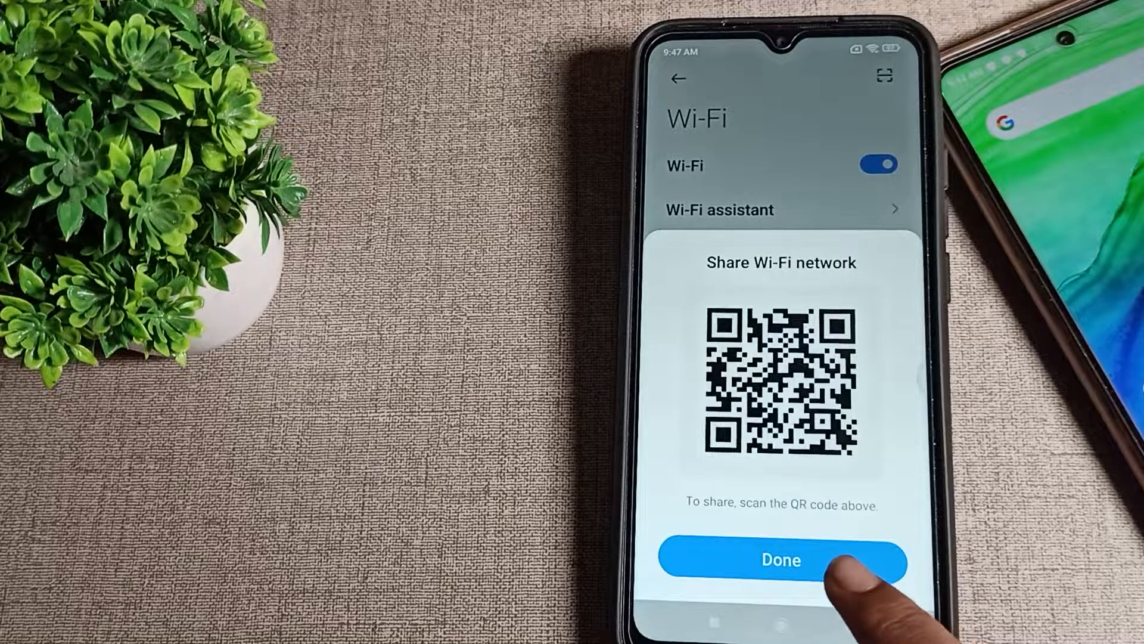
click(781, 560)
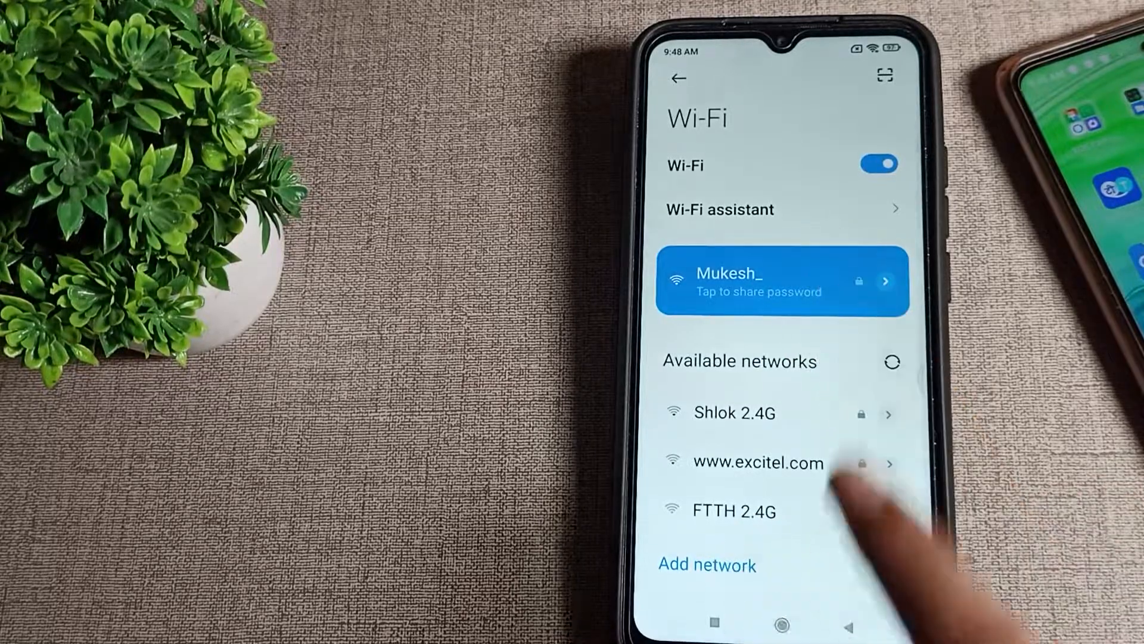
- Display the share-password QR code for the connected Mukesh_ network
click(781, 281)
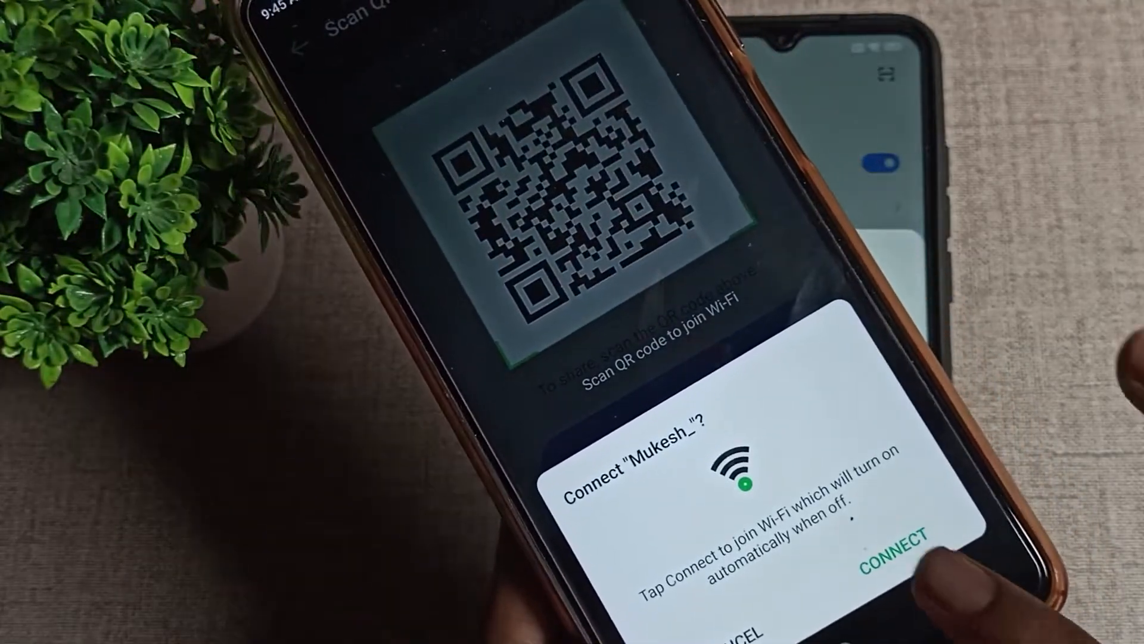
- Connect the second phone to Mukesh_ and dismiss the Poco phone's share sheet
click(888, 546)
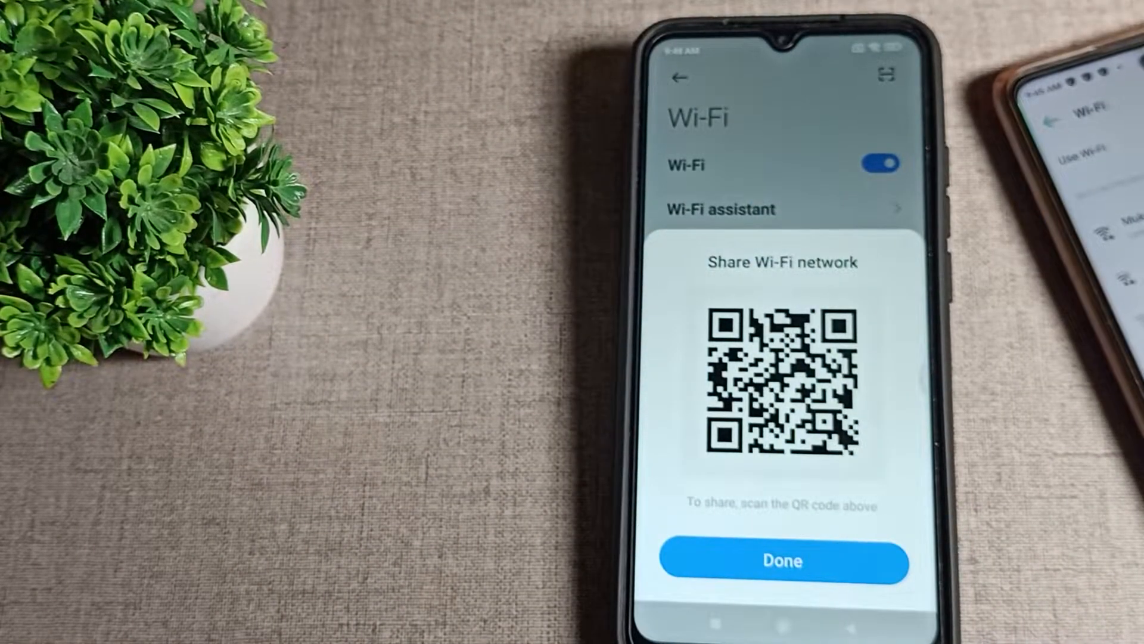
click(782, 562)
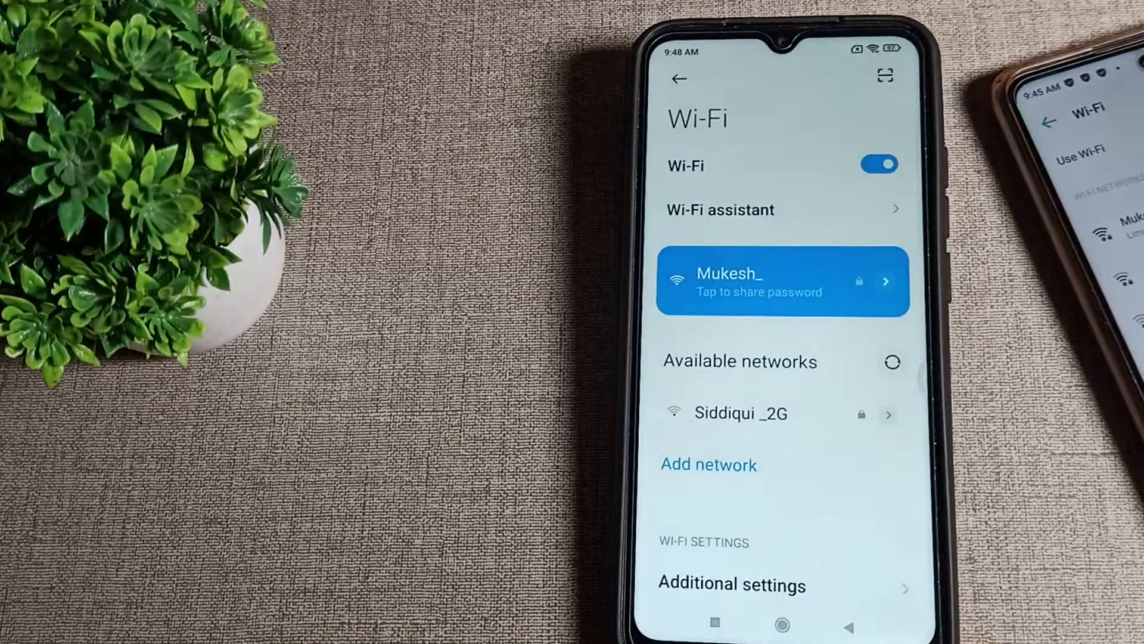